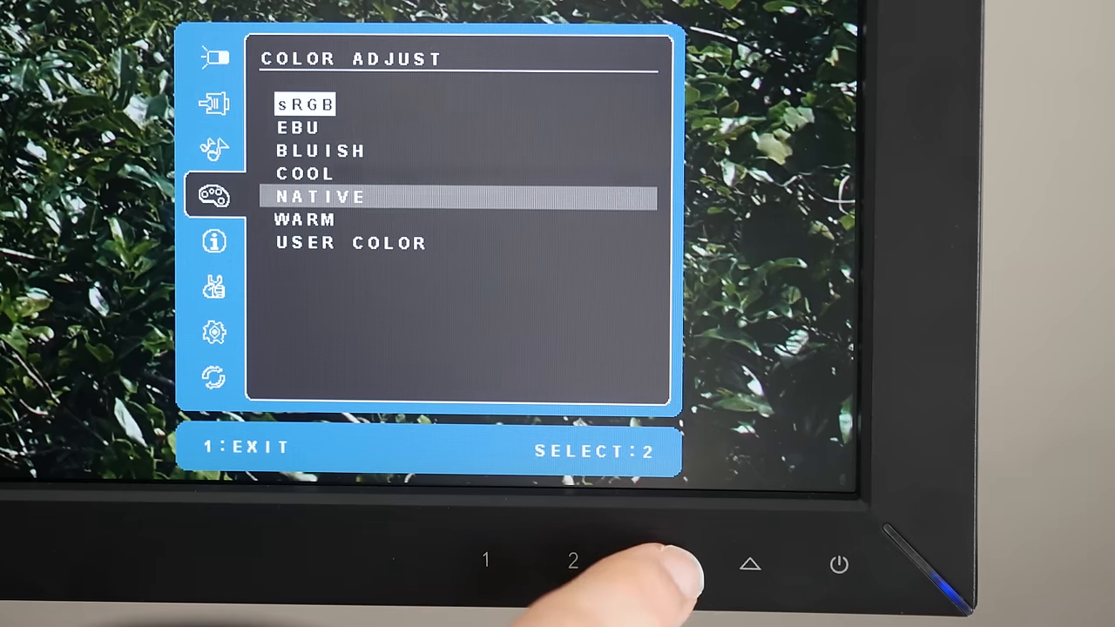
Move the Color Adjust highlight down to User Color, exit to the main list and reach Setup Menu.
left_click(662, 561)
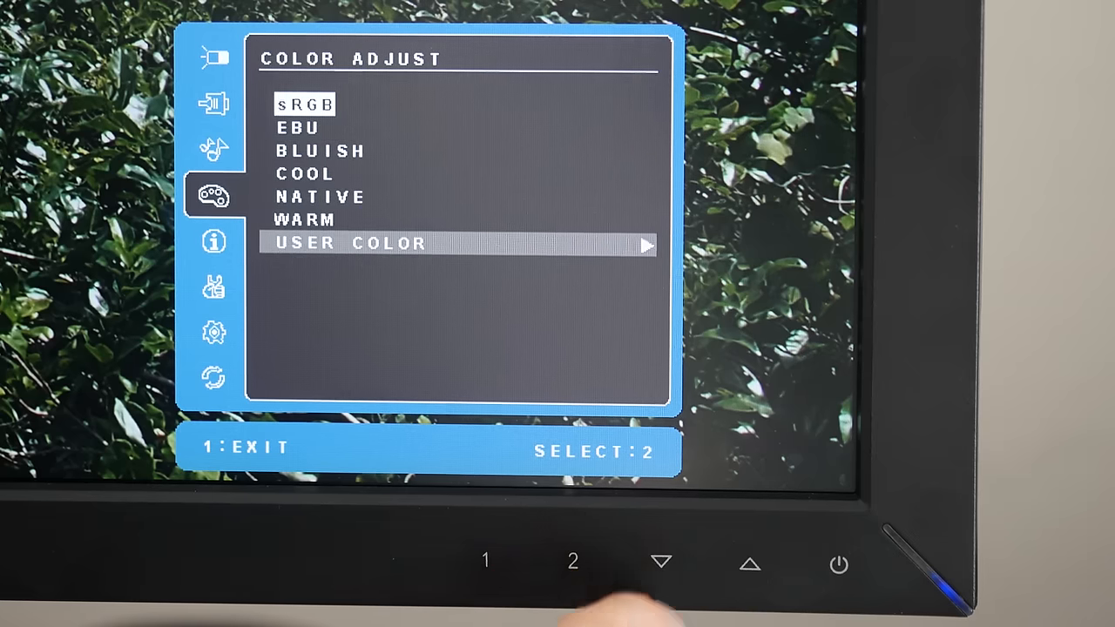
left_click(484, 561)
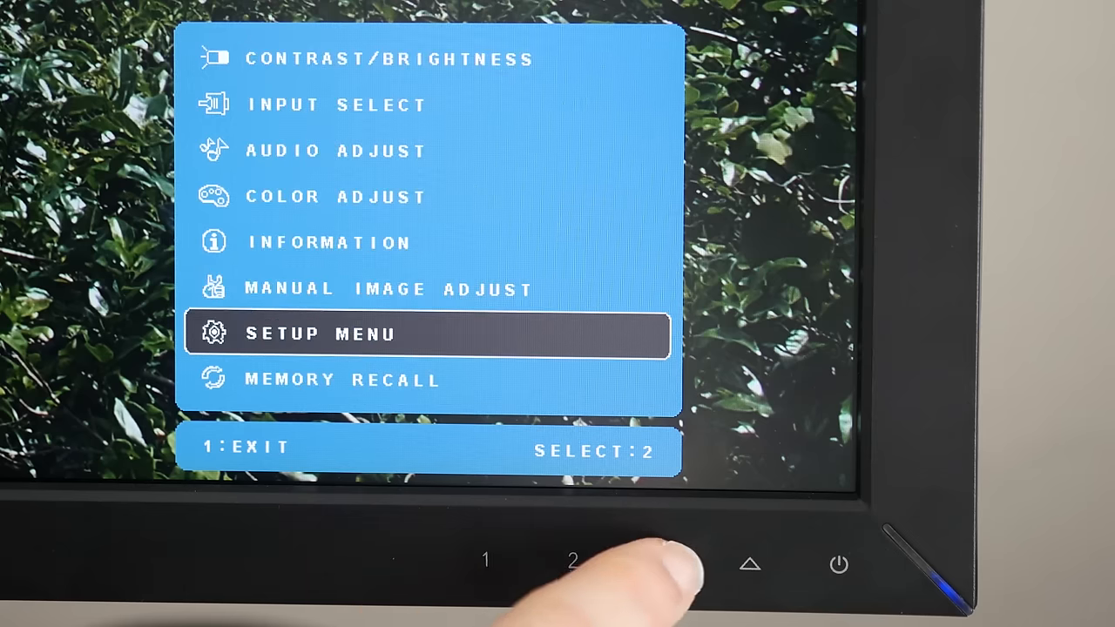
left_click(574, 561)
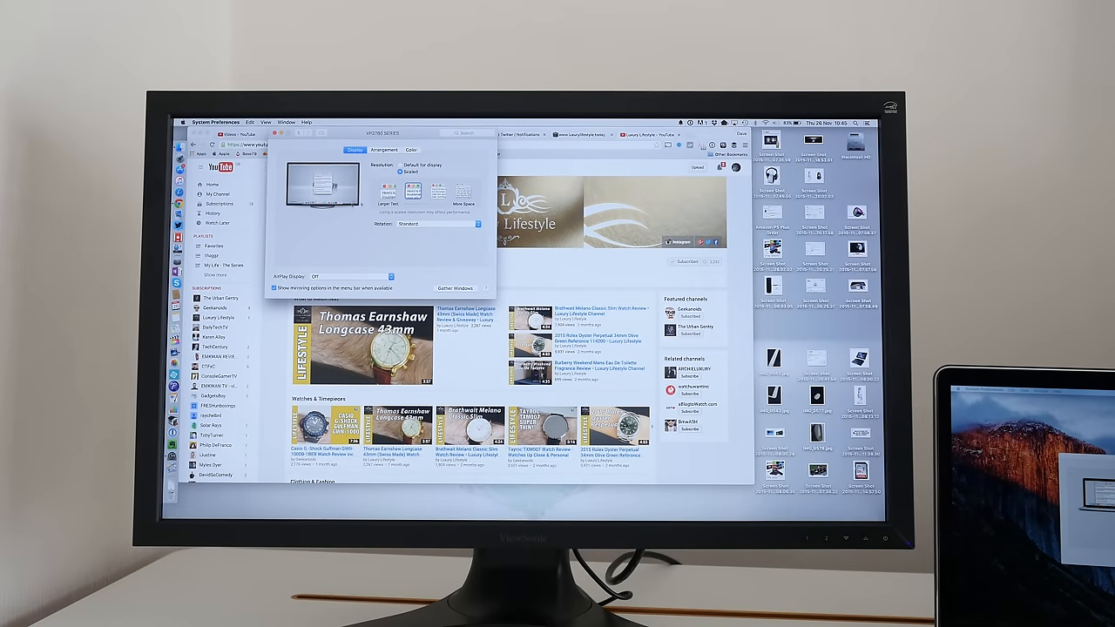
left_click(387, 191)
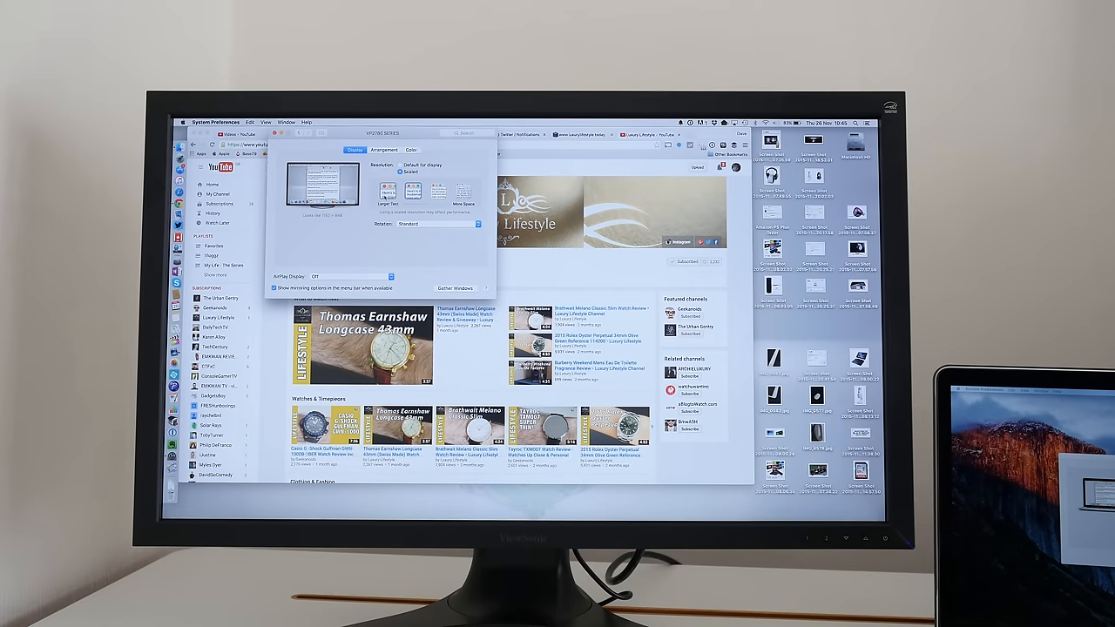